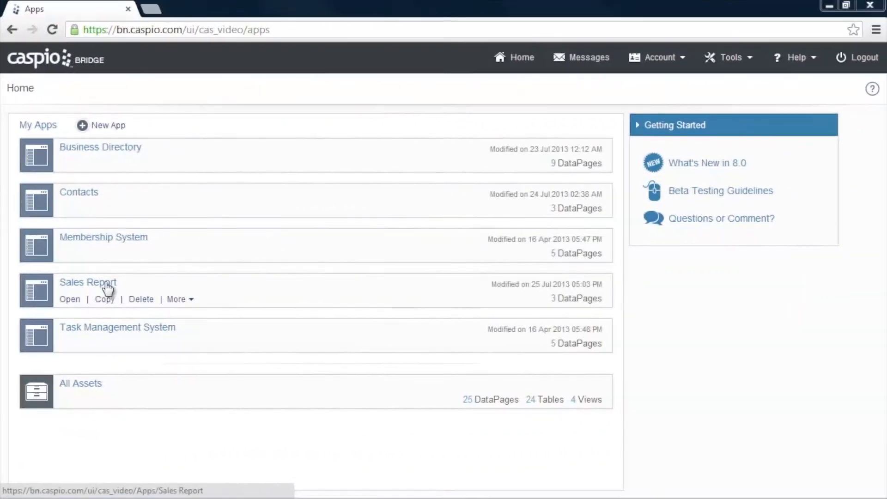
# Open the Sales Report app and list its three DataPages.
pyautogui.click(88, 282)
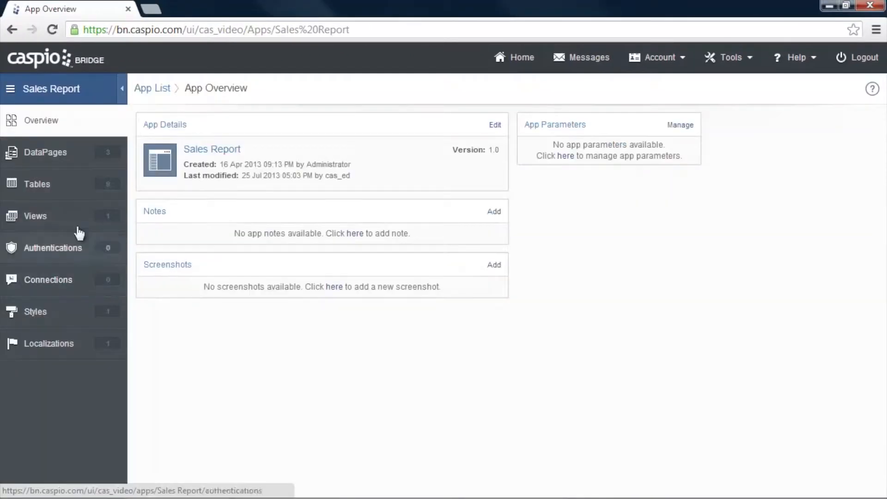
pyautogui.click(45, 152)
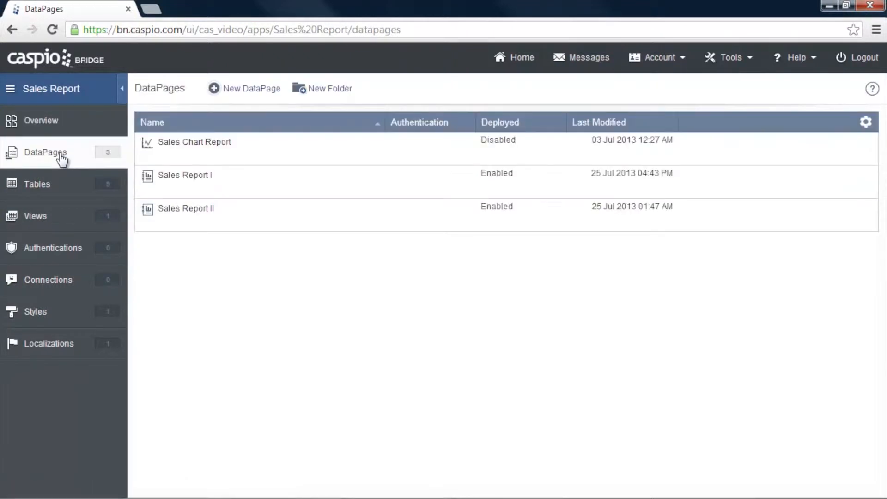
pyautogui.moveTo(184, 174)
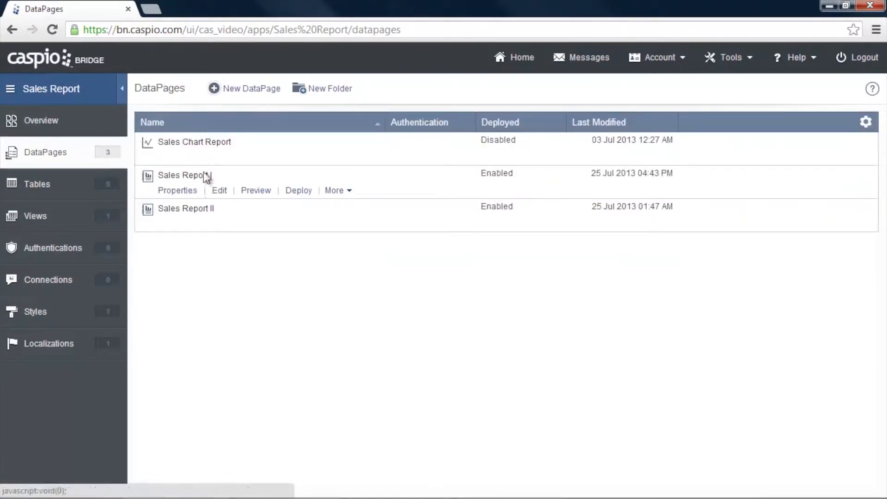
# Preview Sales Report I with its per-rep subtotals in a new tab, then return to DataPages.
pyautogui.click(255, 190)
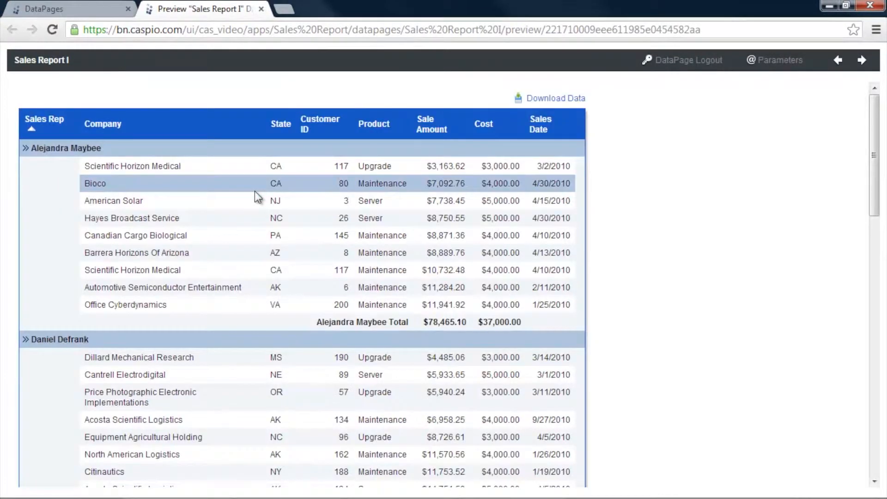
pyautogui.moveTo(293, 199)
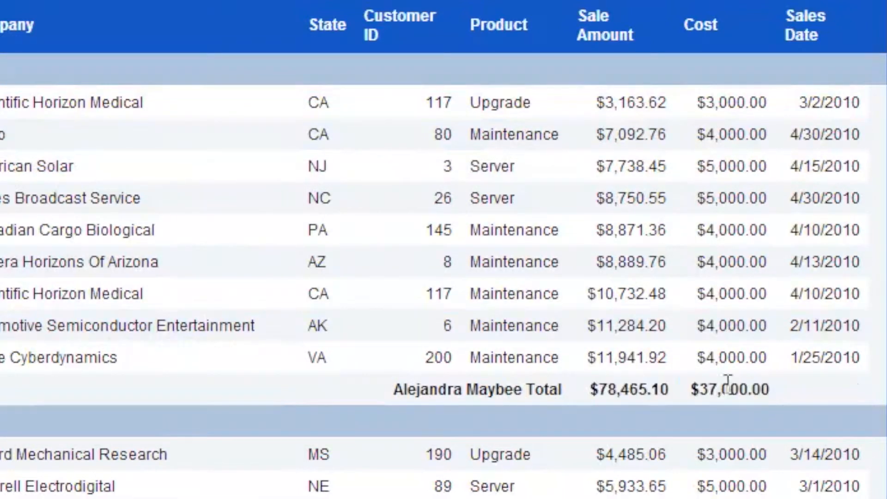
pyautogui.click(68, 9)
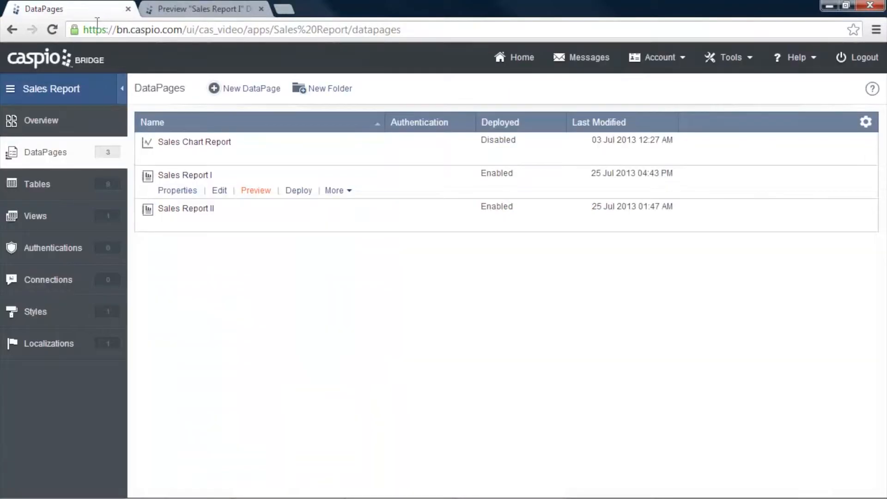
pyautogui.moveTo(251, 88)
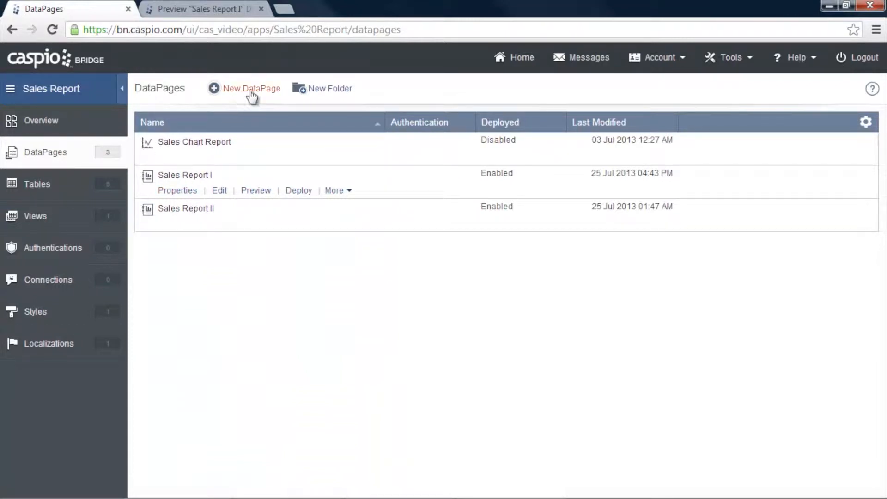
# Create a Tabular report DataPage using Sales_View with Enable Advanced Options ticked.
pyautogui.click(251, 89)
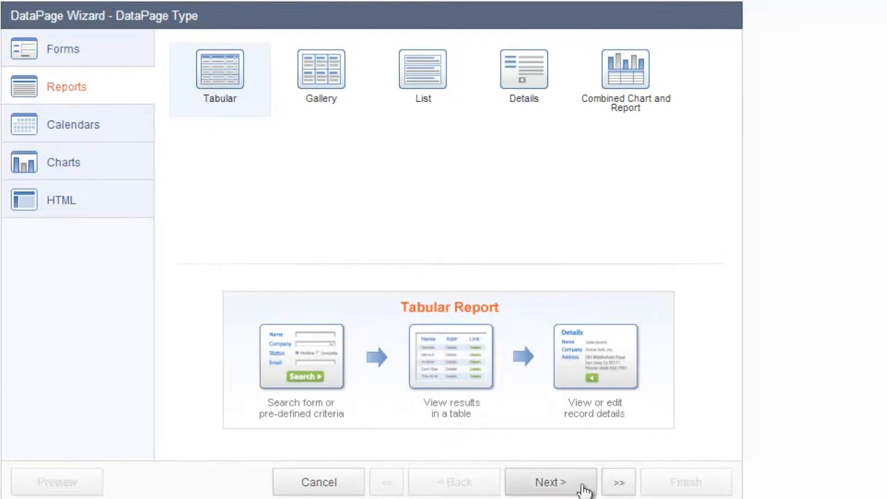
pyautogui.click(549, 482)
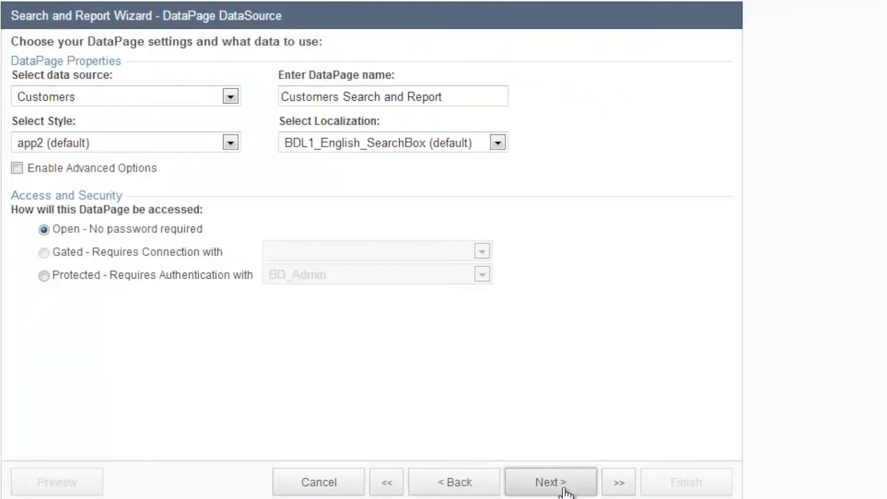
pyautogui.click(229, 96)
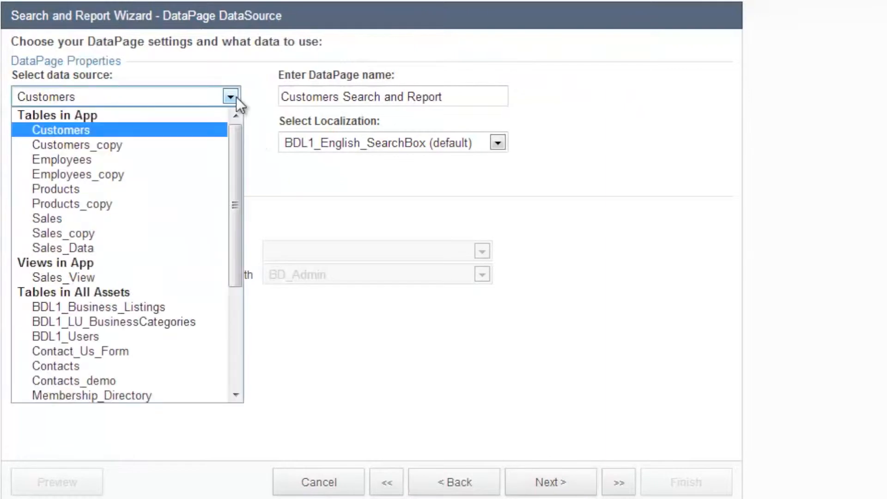
pyautogui.click(63, 278)
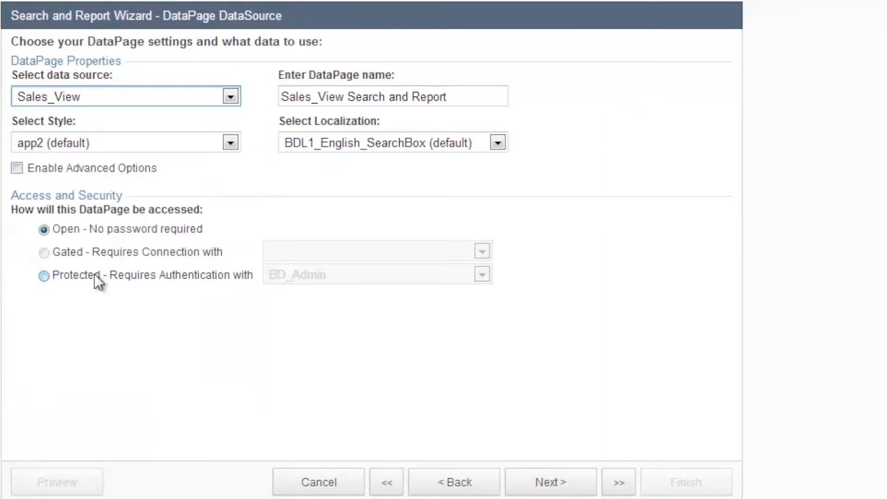
pyautogui.click(17, 168)
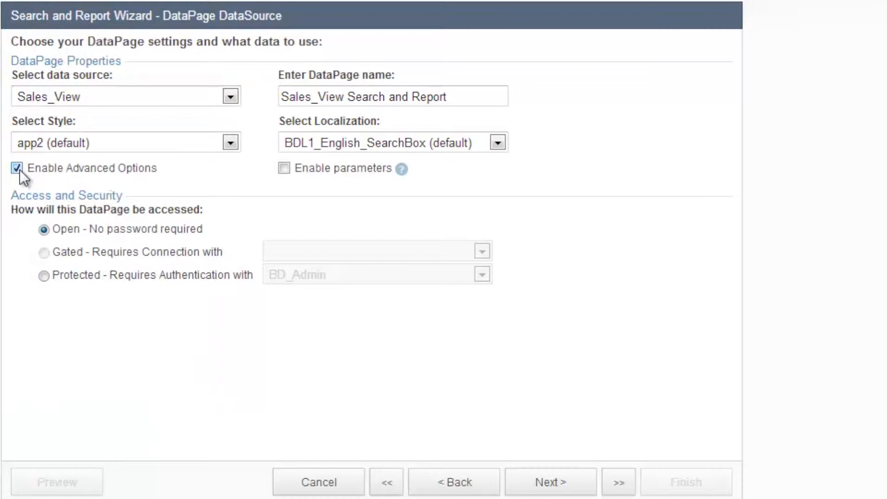
pyautogui.moveTo(557, 482)
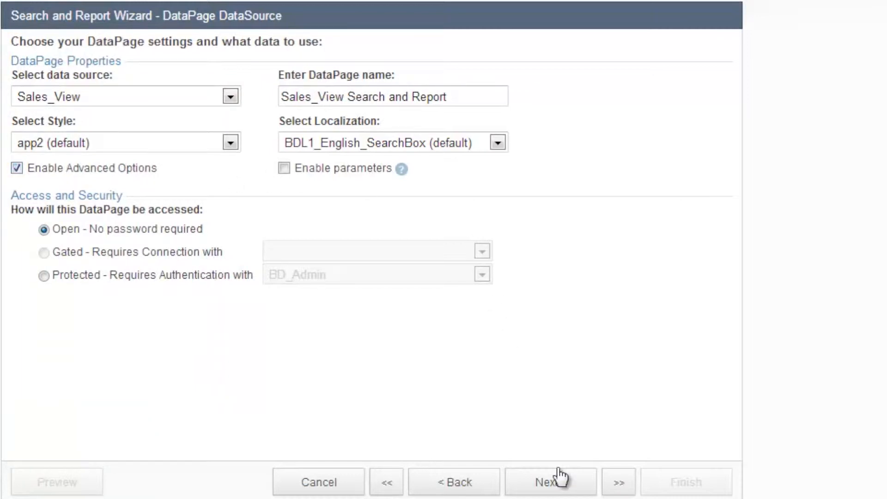
pyautogui.click(549, 482)
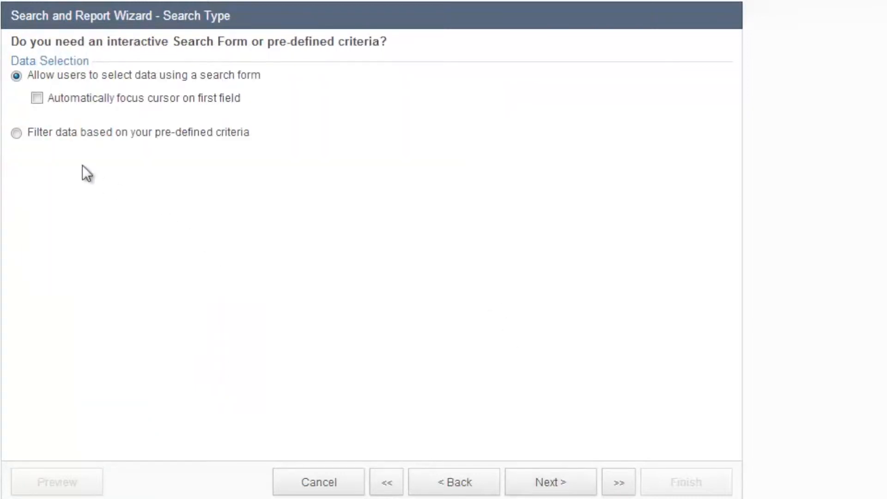
# Choose 'Filter data based on your pre-defined criteria' and add no filtering fields.
pyautogui.click(16, 133)
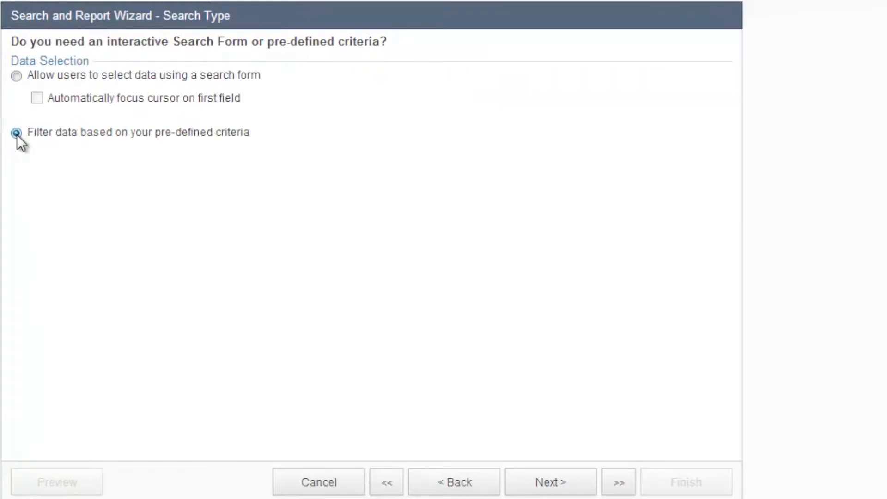
pyautogui.moveTo(503, 431)
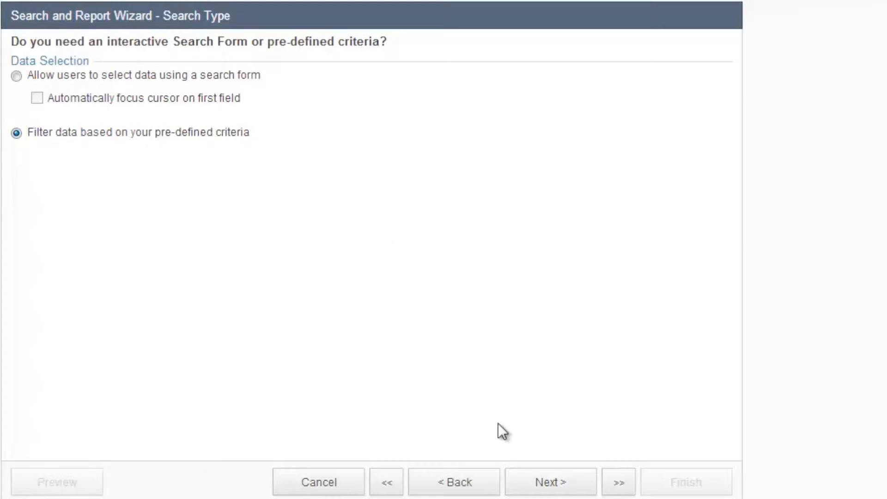
pyautogui.click(549, 482)
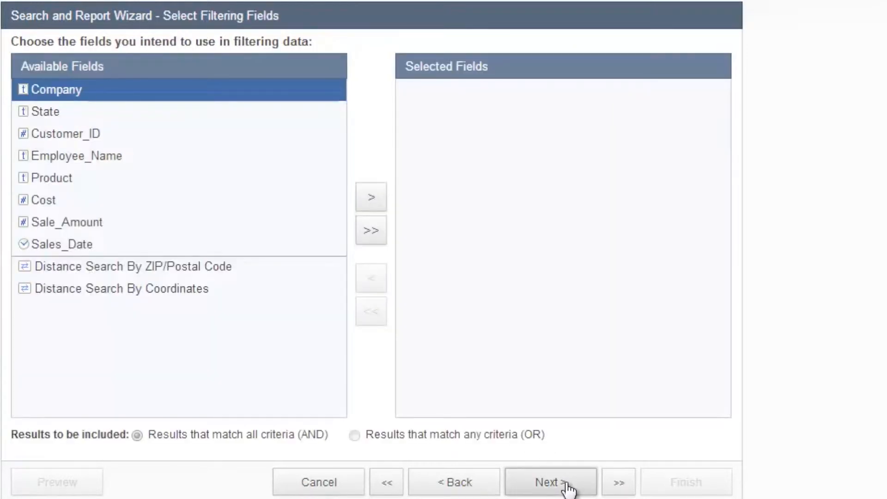
pyautogui.moveTo(292, 22)
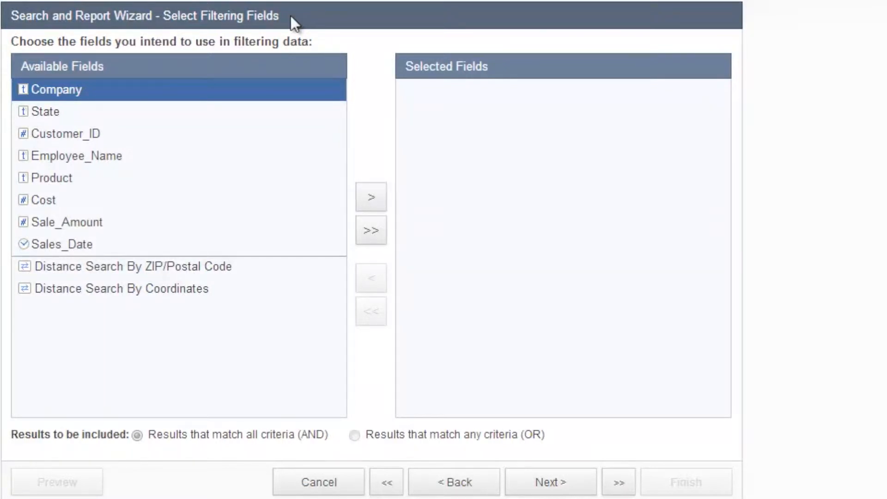
pyautogui.moveTo(371, 197)
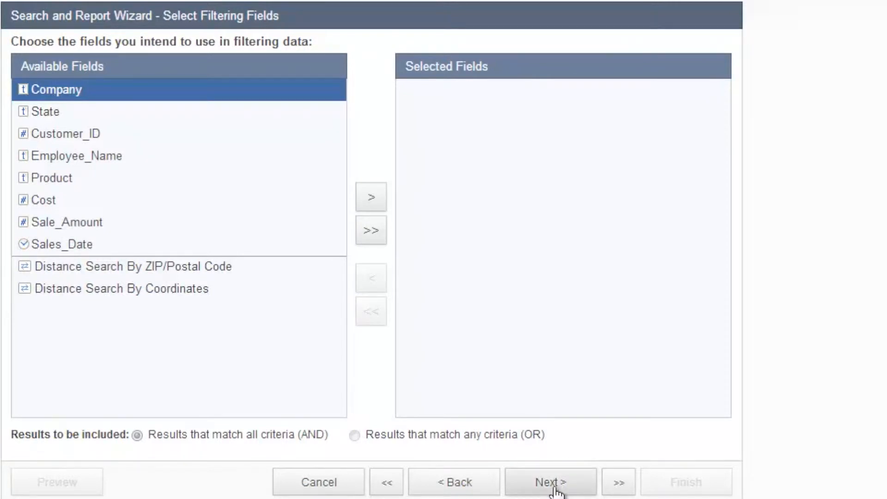
pyautogui.click(549, 482)
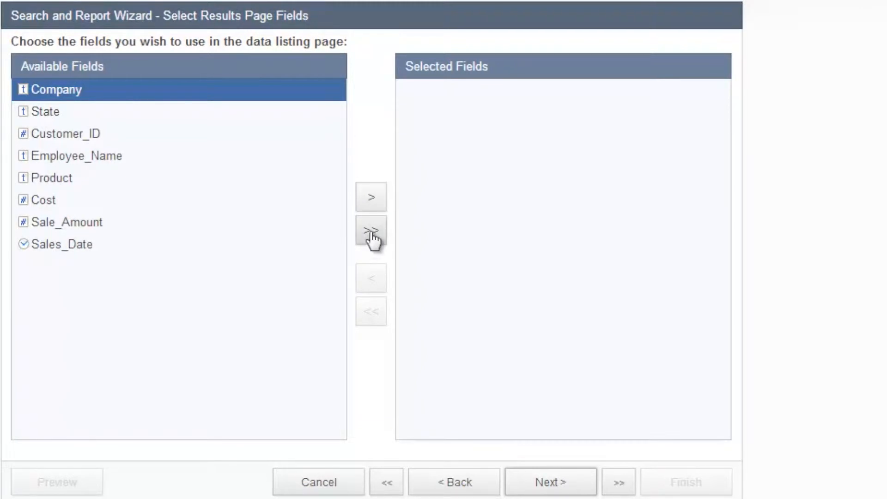
# Add all eight Sales_View fields to the results page and advance to field configuration.
pyautogui.click(371, 232)
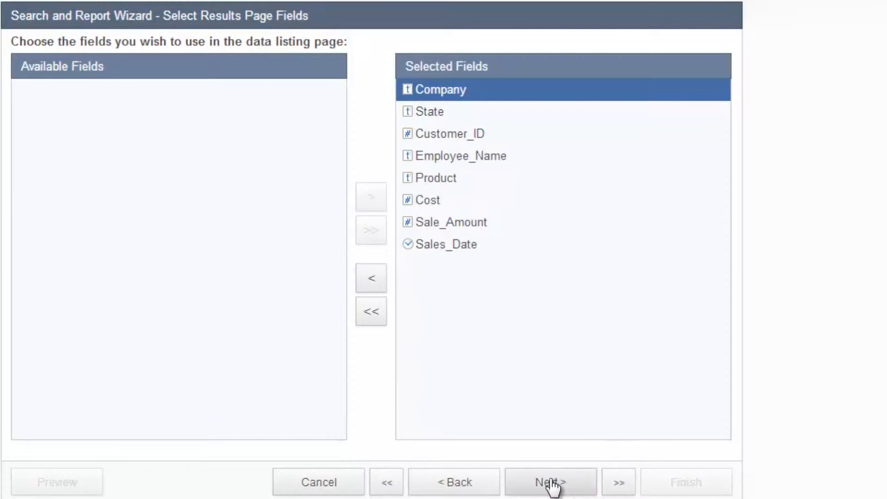
pyautogui.click(549, 482)
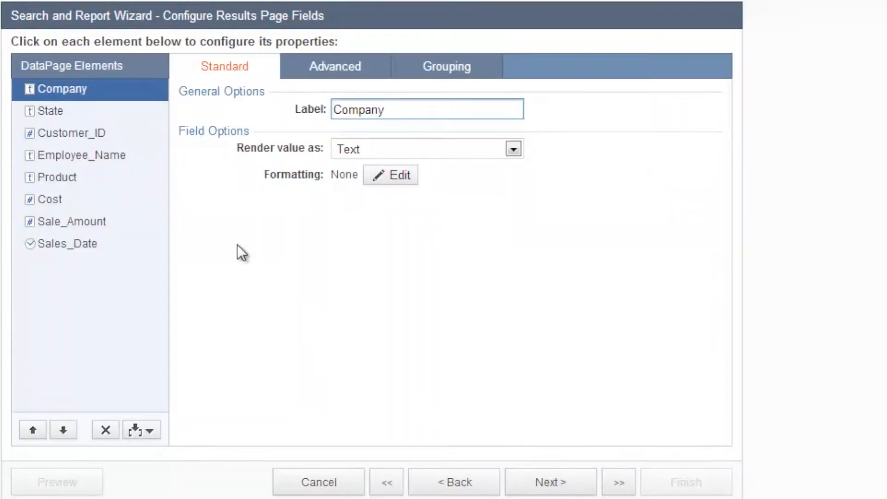
# Change the Employee_Name field's Standard label to 'Sales Rep'.
pyautogui.click(427, 109)
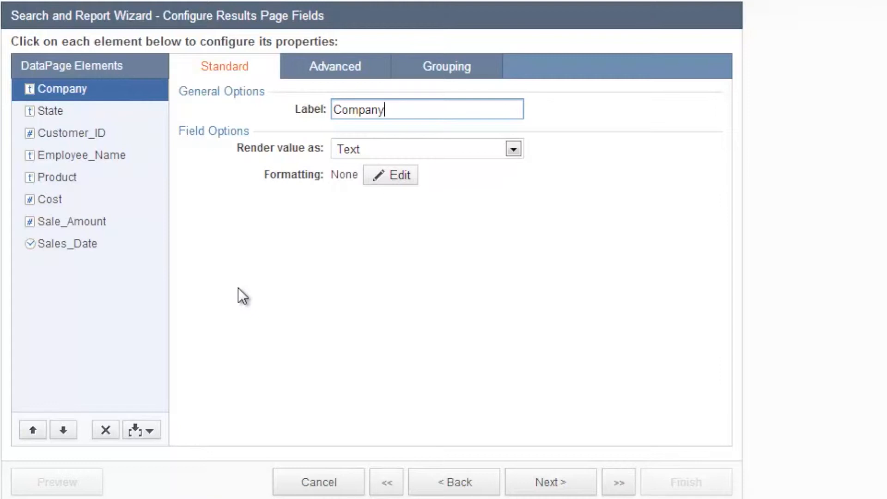
pyautogui.click(82, 155)
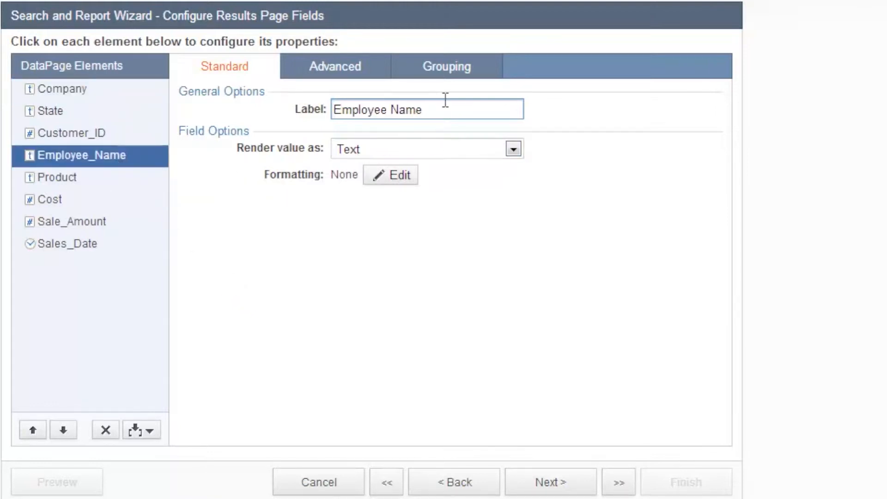
pyautogui.write('Sales Rep')
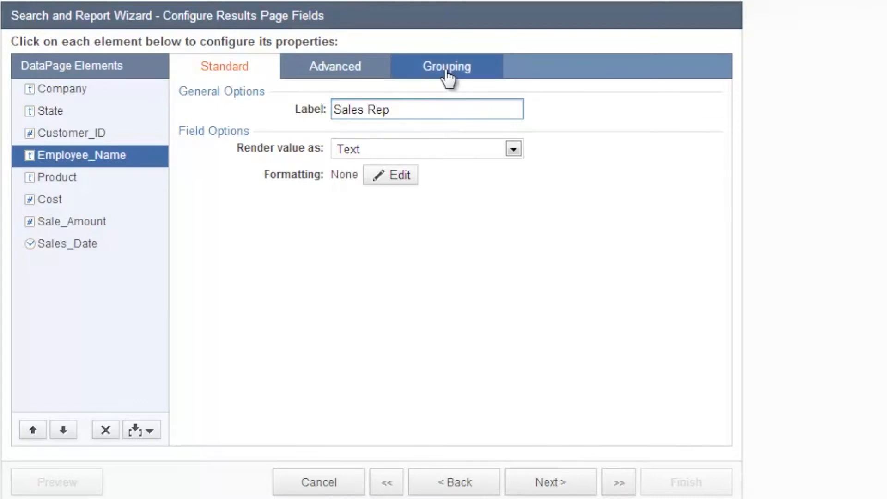
# Enable grouping on Employee_Name as a collapsible group, expanded by default.
pyautogui.click(447, 66)
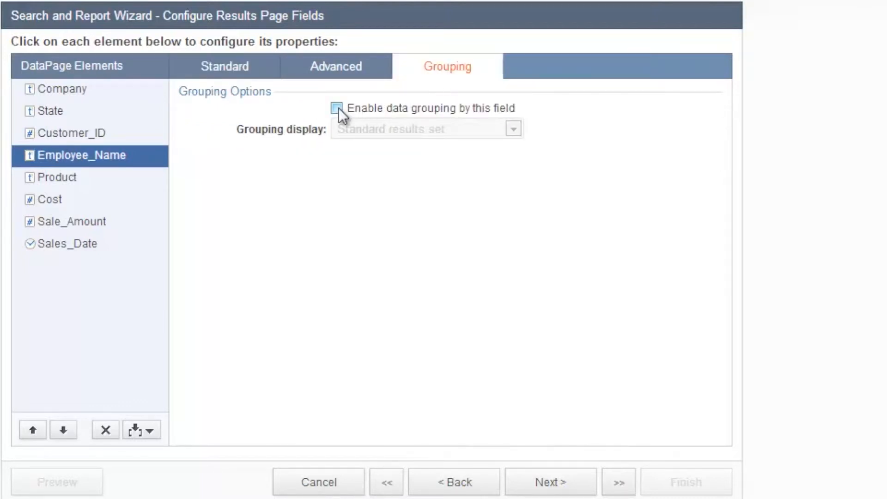
pyautogui.click(337, 108)
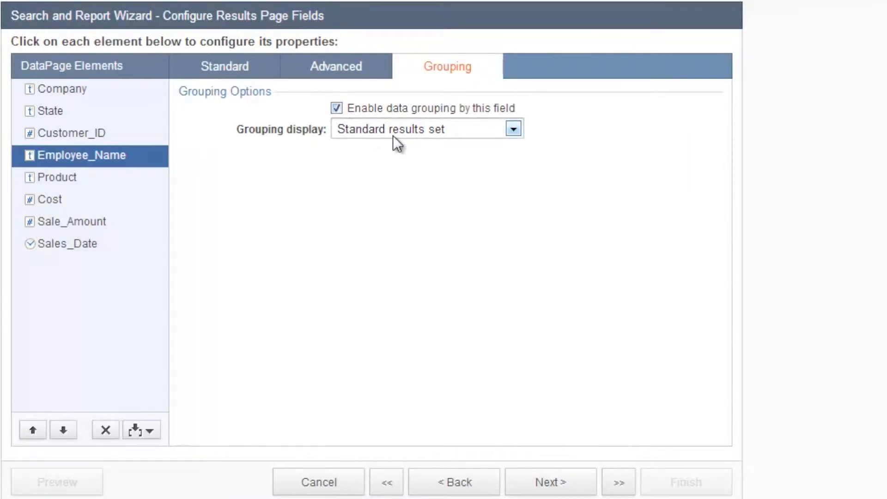
pyautogui.click(512, 128)
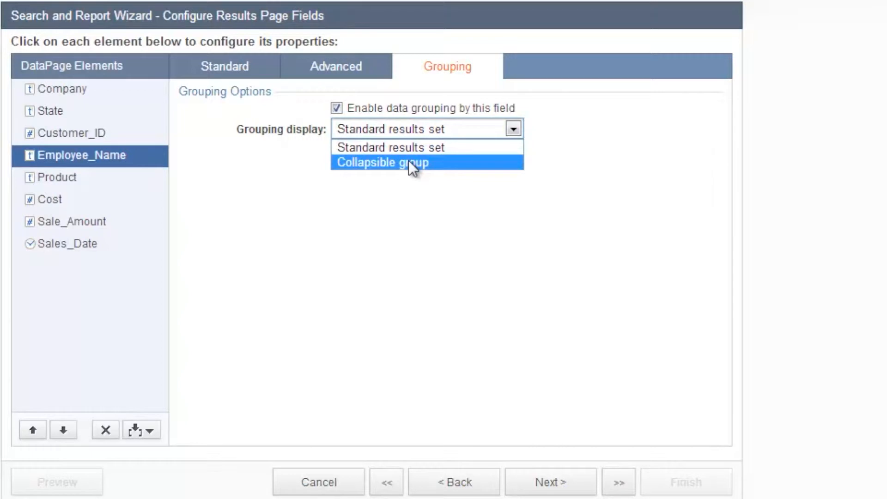
pyautogui.click(380, 162)
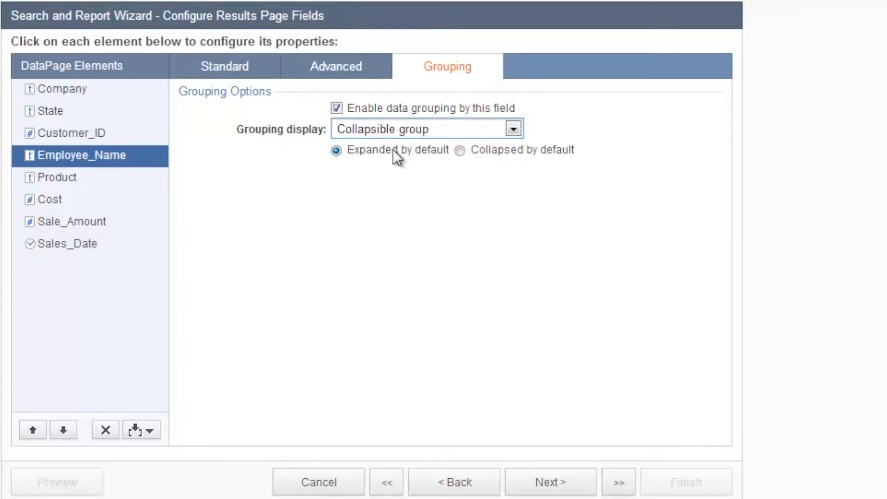
pyautogui.moveTo(406, 157)
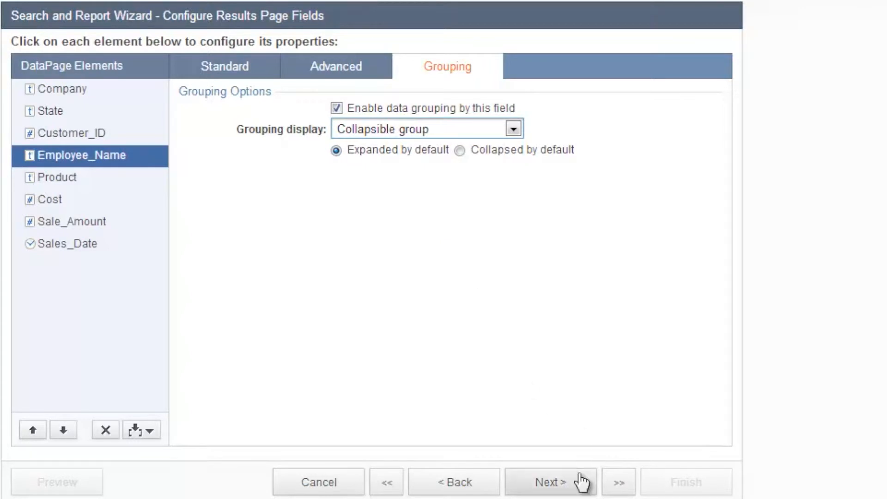
pyautogui.click(550, 482)
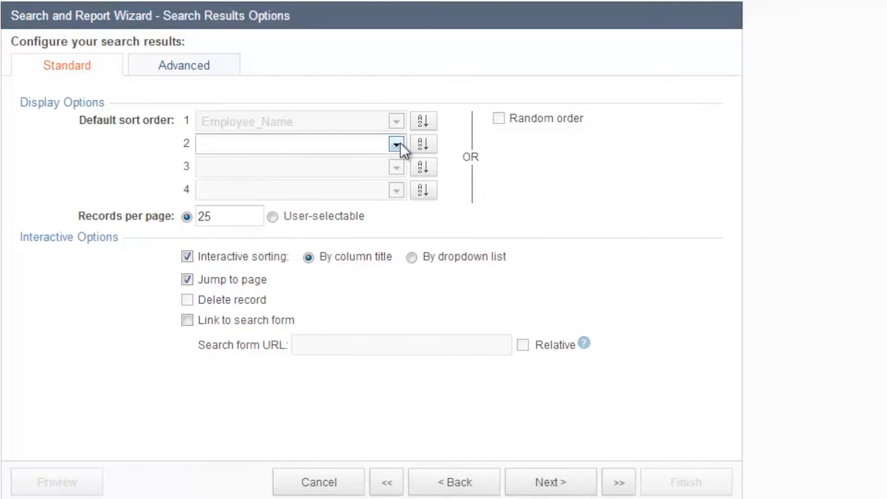
# Set the second sort order to Sale_Amount and a fixed 250 records per page.
pyautogui.click(396, 144)
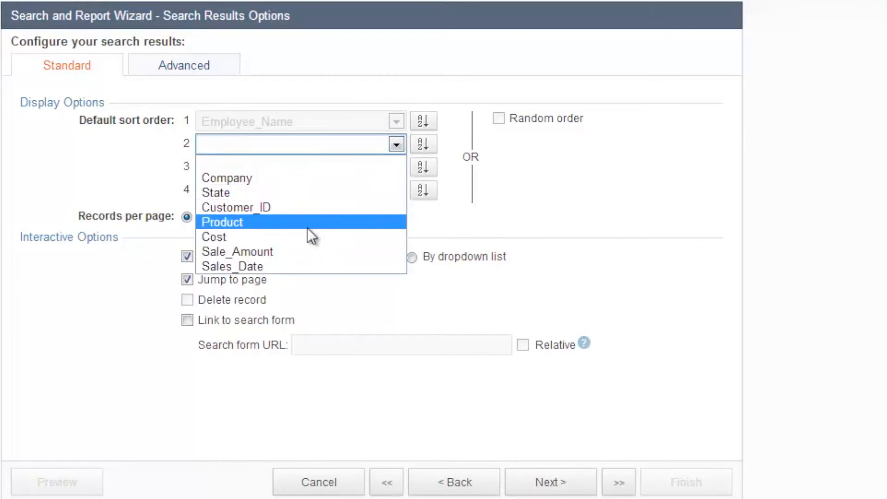
pyautogui.click(237, 252)
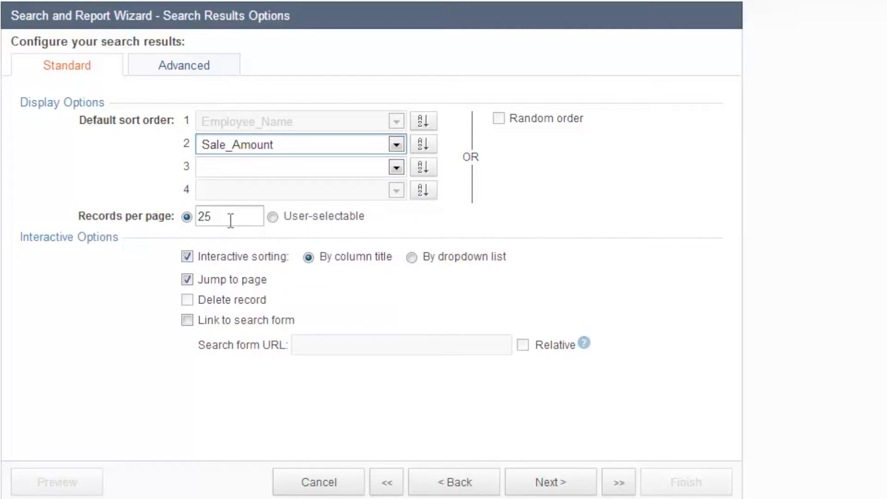
pyautogui.doubleClick(229, 216)
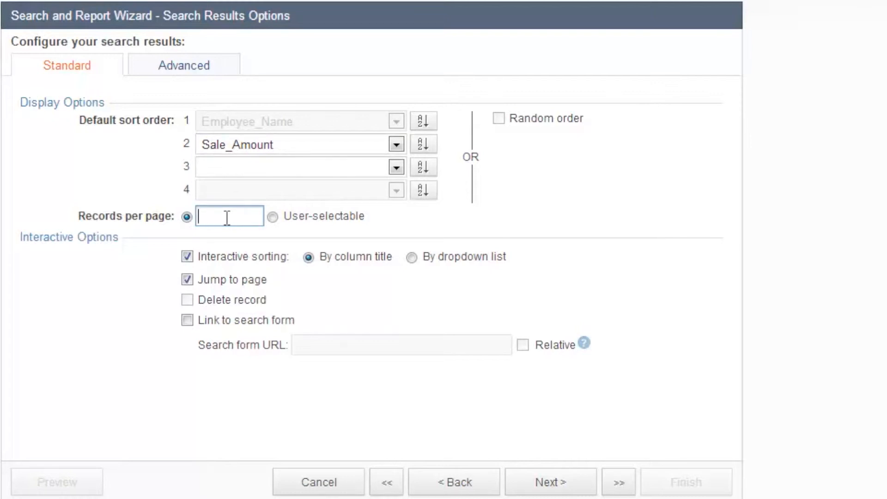
pyautogui.write('250')
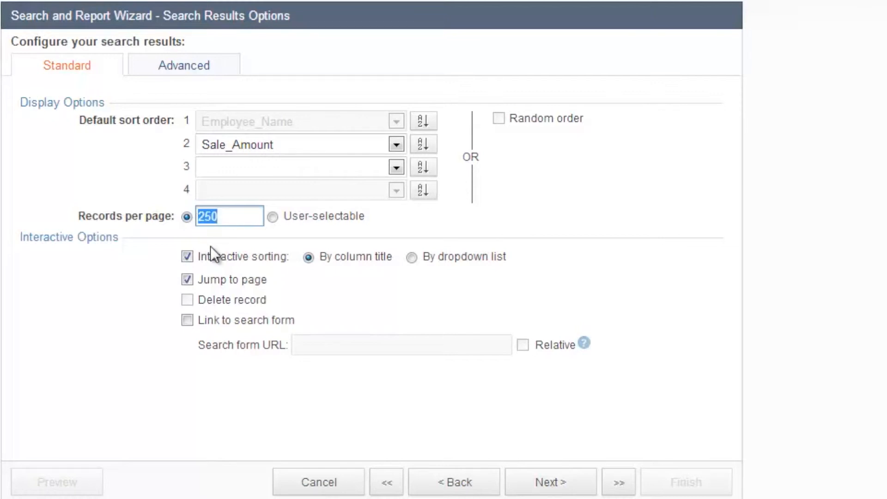
pyautogui.click(273, 216)
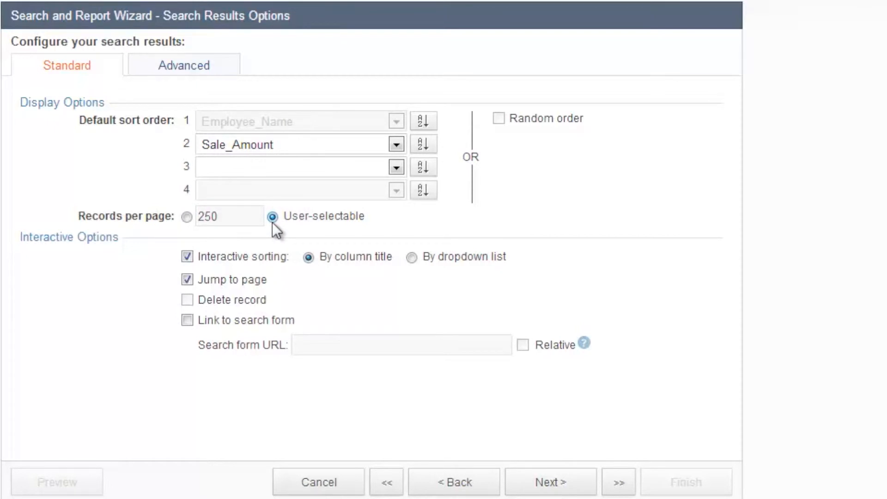
pyautogui.moveTo(308, 230)
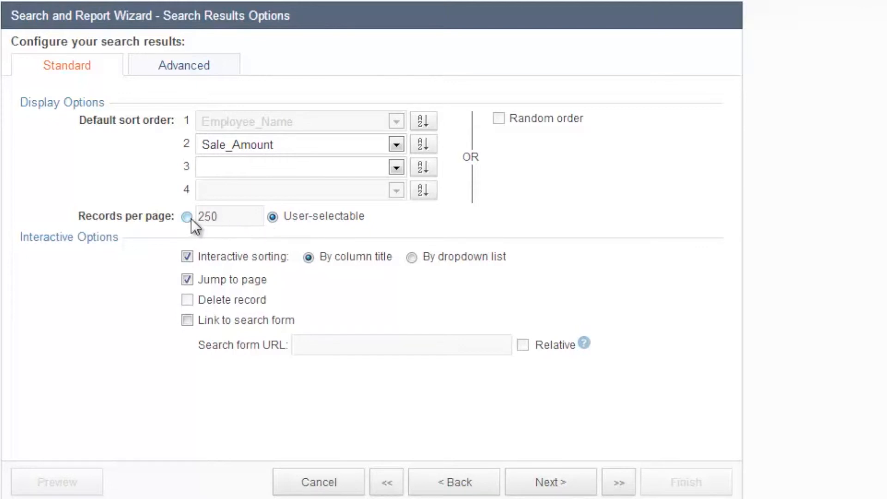
pyautogui.click(187, 217)
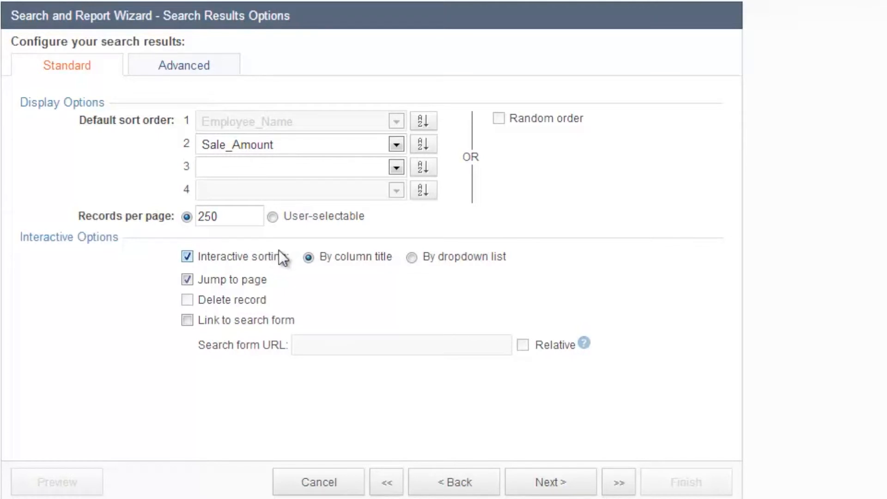
# Keep interactive sorting by column title enabled after checking its dropdown settings.
pyautogui.click(187, 257)
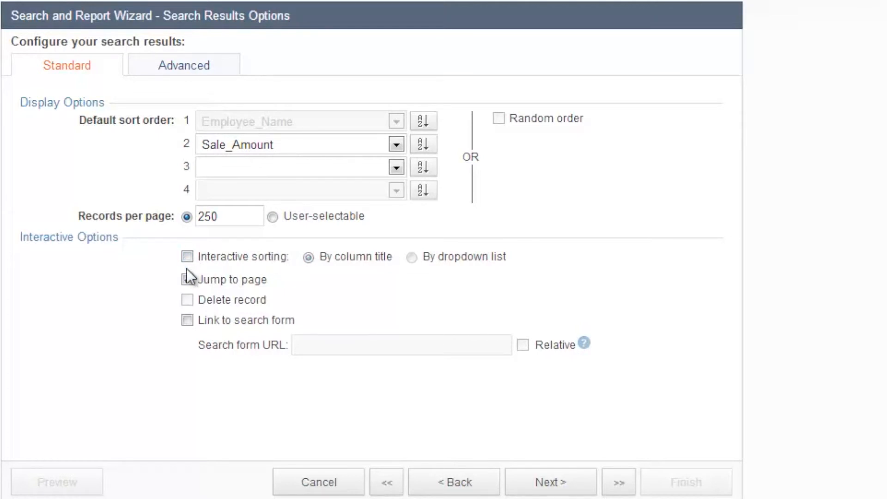
pyautogui.click(187, 257)
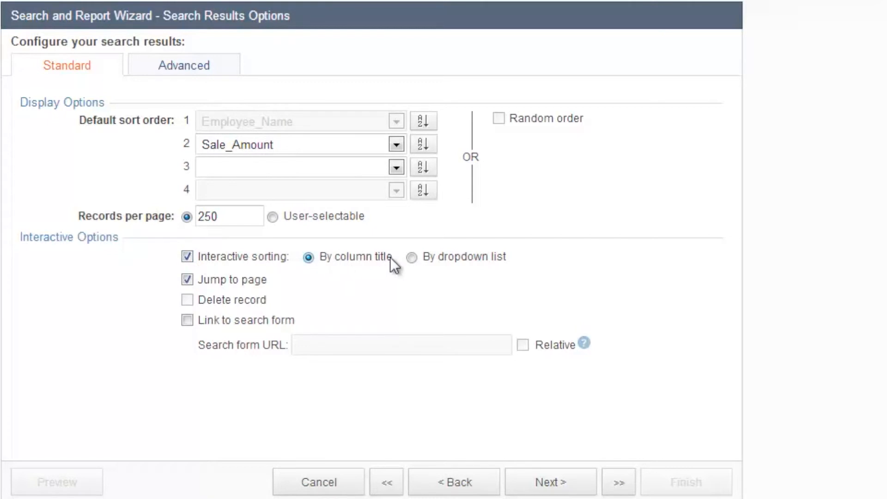
pyautogui.click(412, 258)
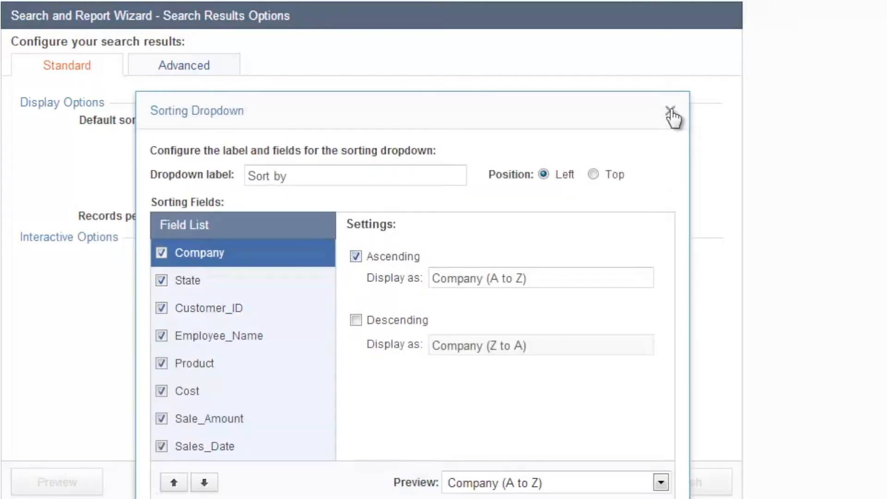
pyautogui.click(675, 113)
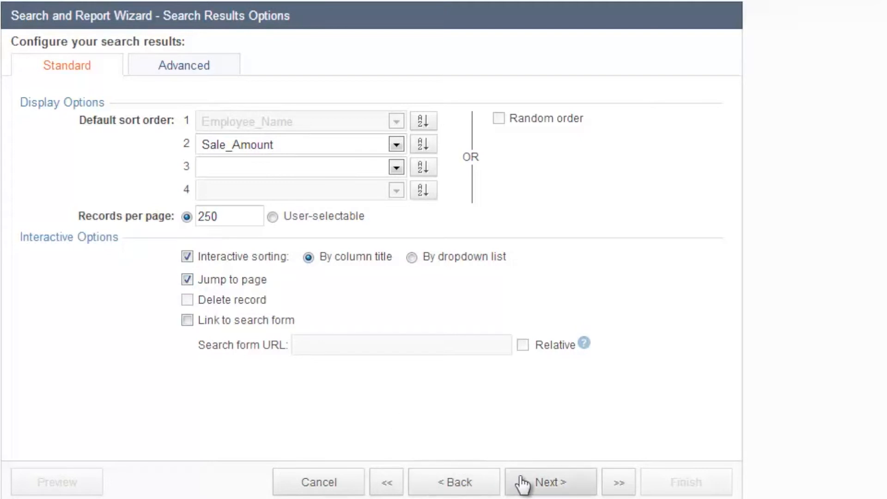
pyautogui.moveTo(556, 487)
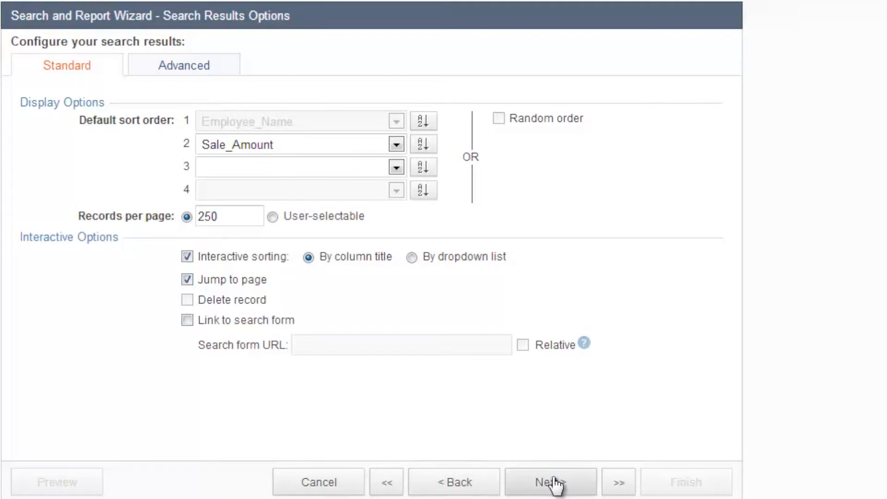
# On the Advanced tab, enable downloading search results as zipped MS Excel XML.
pyautogui.click(184, 65)
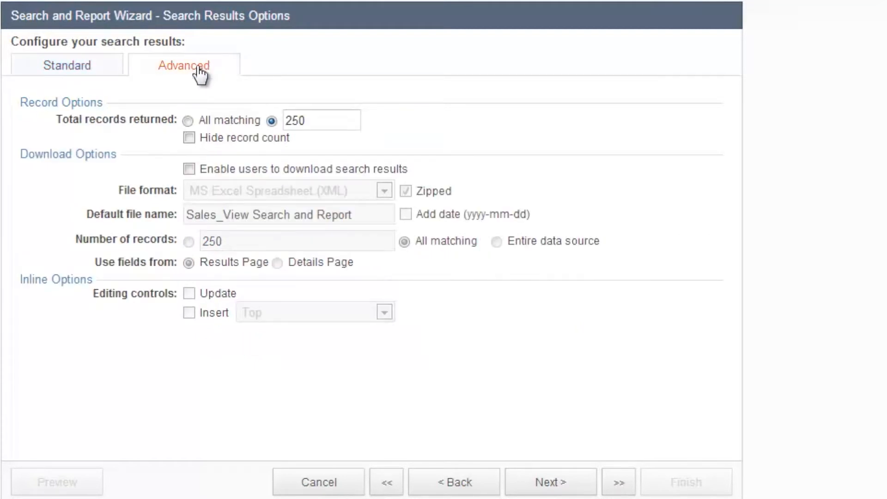
pyautogui.moveTo(312, 168)
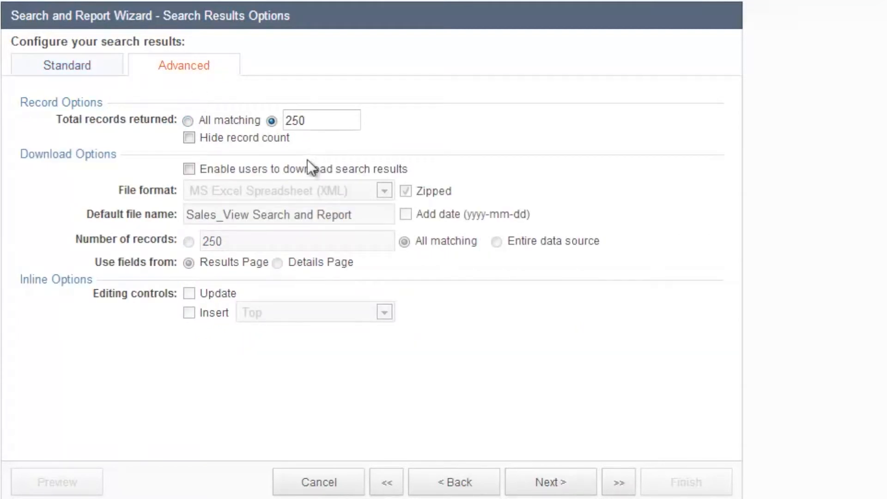
pyautogui.click(189, 169)
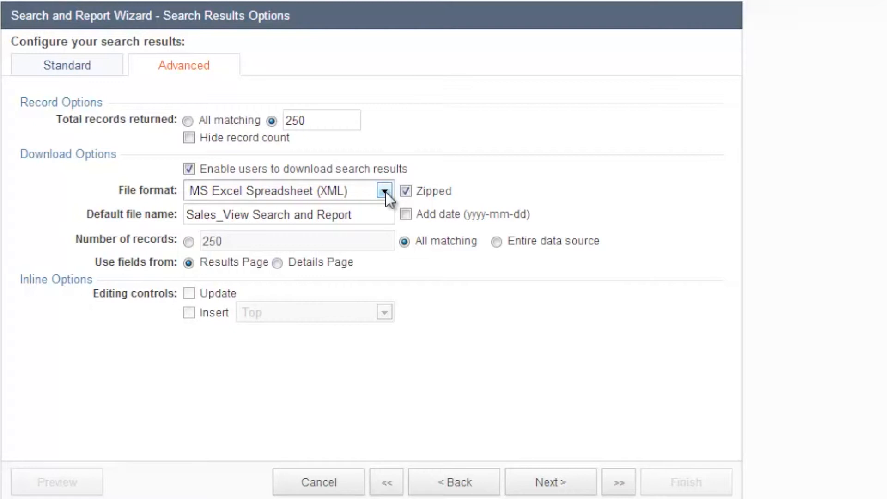
# Select 'No Details Page' and finish the Sales_View Search and Report DataPage.
pyautogui.click(550, 482)
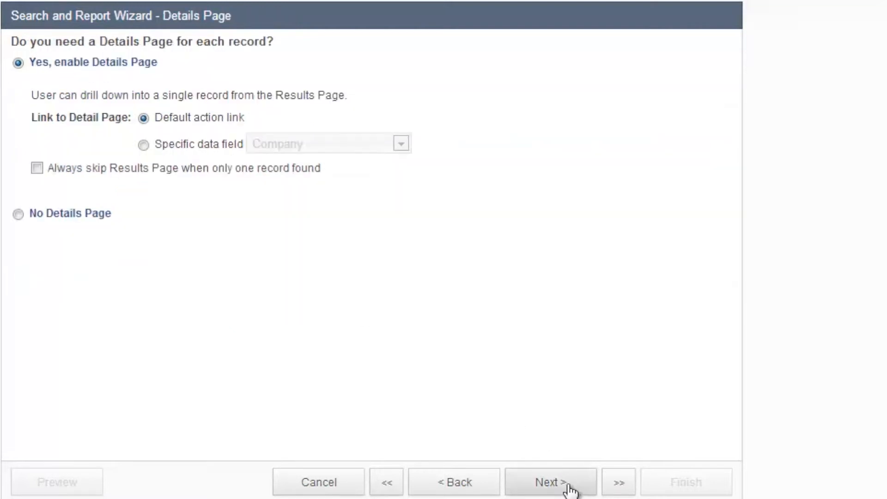
pyautogui.click(18, 214)
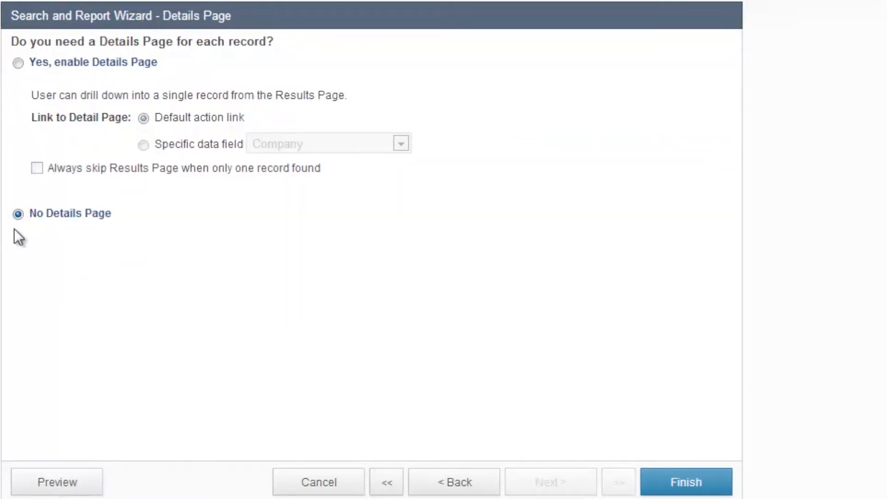
pyautogui.moveTo(730, 455)
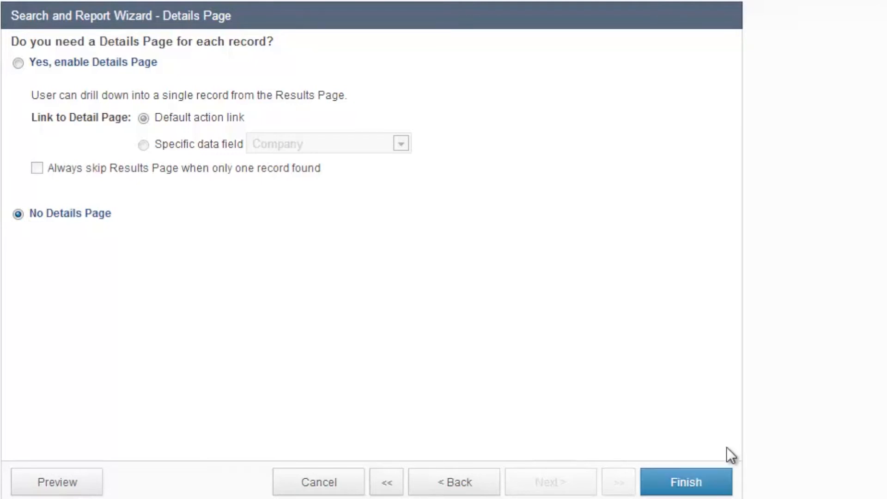
pyautogui.click(685, 482)
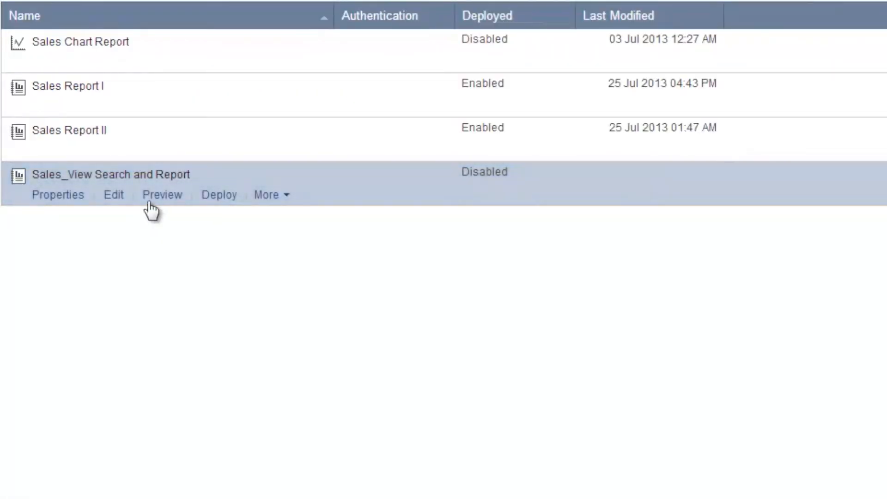
pyautogui.click(162, 194)
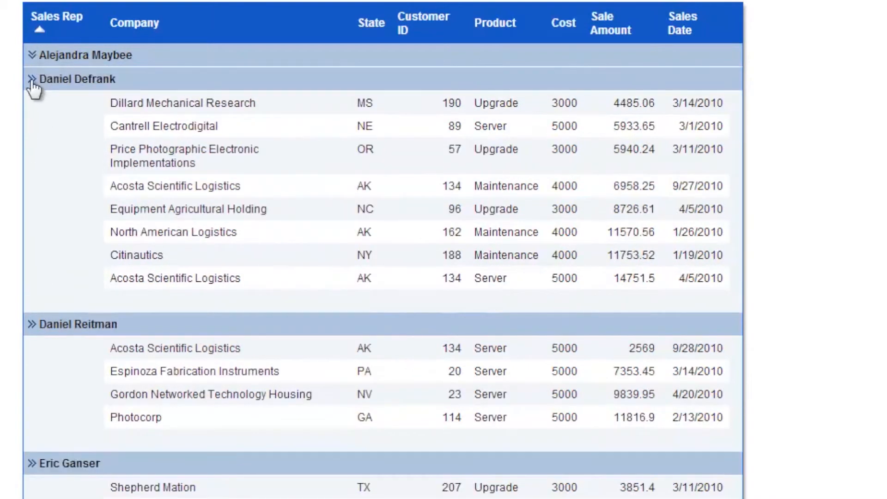
pyautogui.click(30, 55)
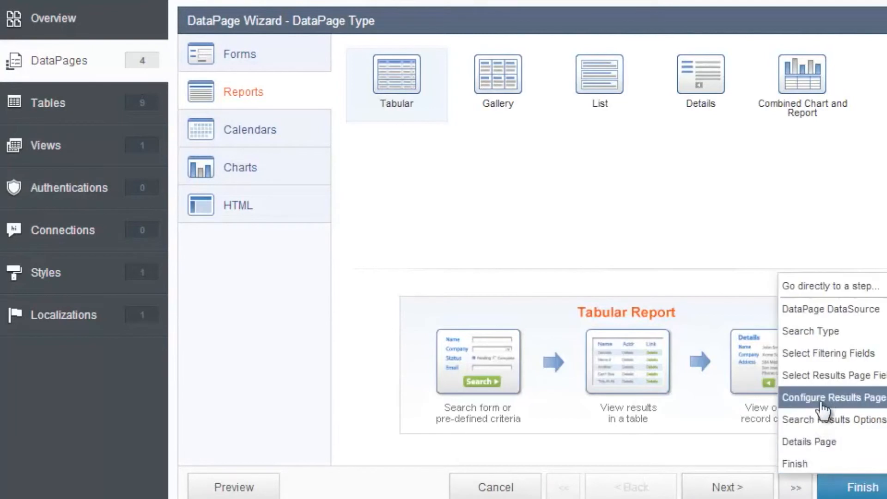
# On Configure Results Page Fields, give Cost custom currency formatting ($123,456,789.00).
pyautogui.click(831, 397)
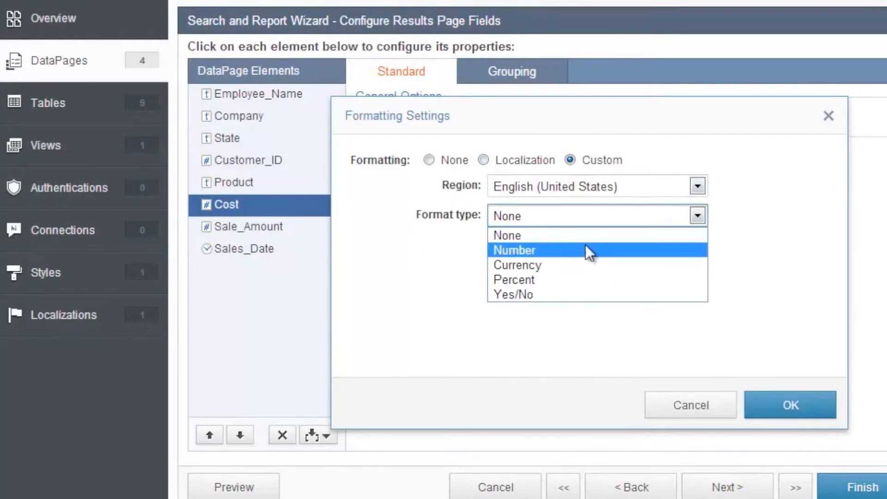
pyautogui.click(789, 405)
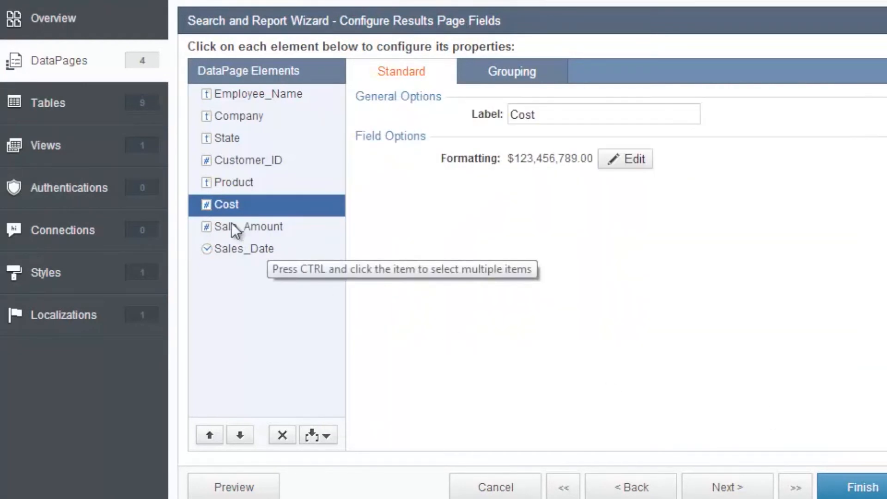
# Insert a Totals & Aggregation element labelled Total covering Sale_Amount and Cost.
pyautogui.click(317, 435)
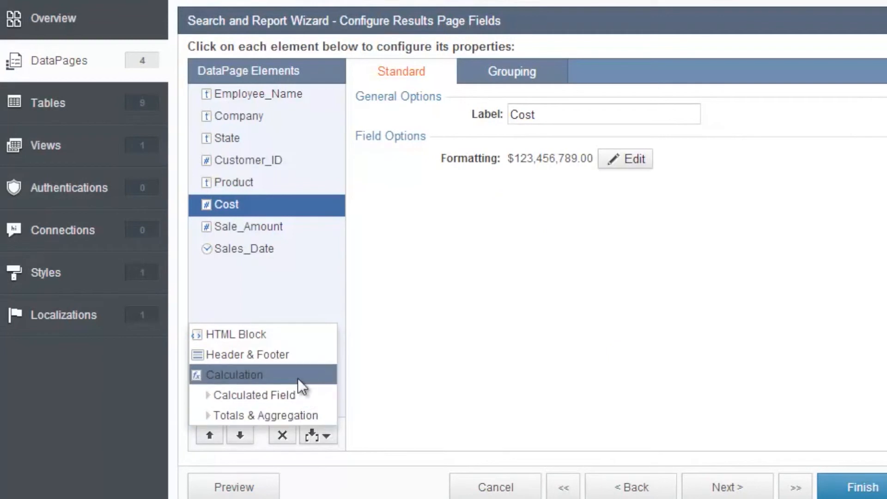
pyautogui.click(265, 415)
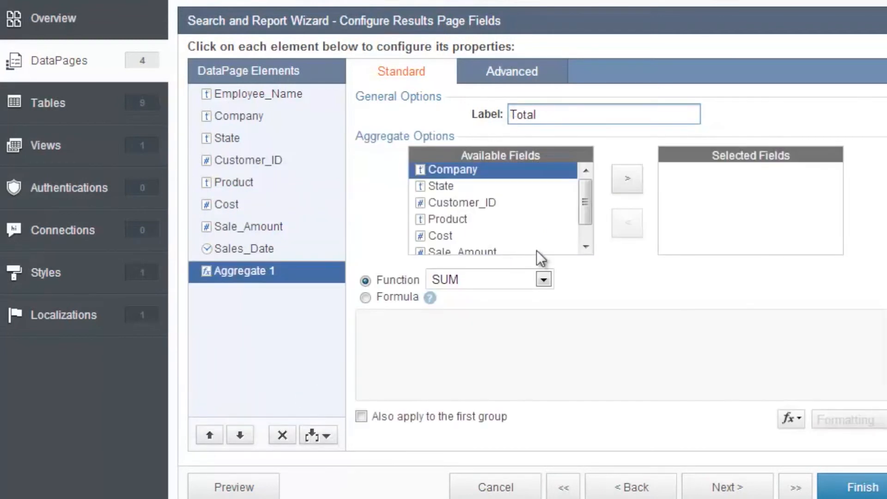
pyautogui.click(627, 178)
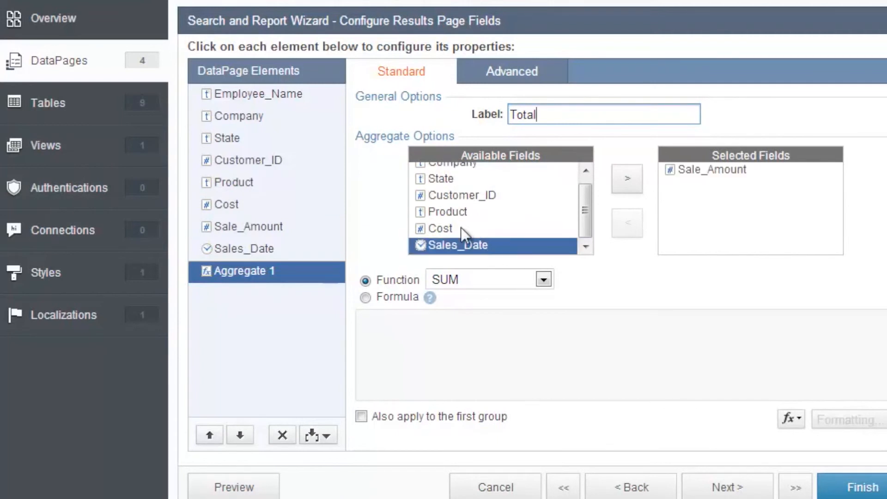
pyautogui.click(627, 178)
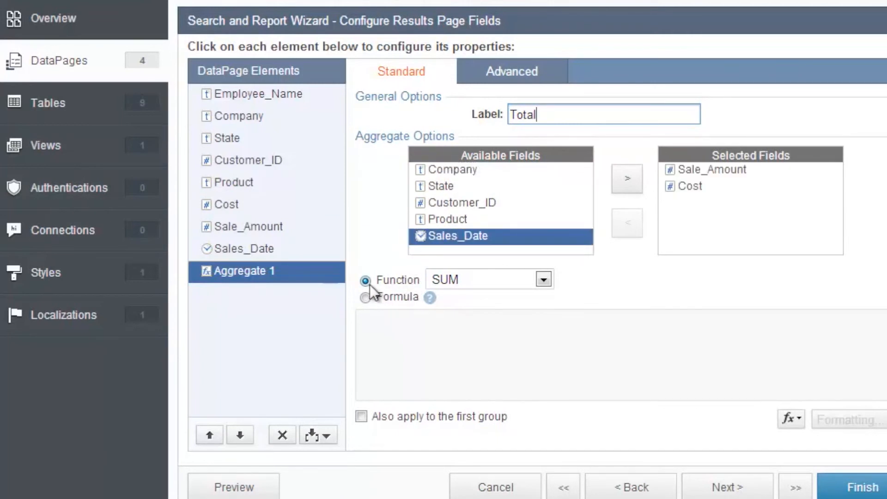
# Keep SUM as the function, also apply it to each sales rep group, and continue.
pyautogui.click(542, 279)
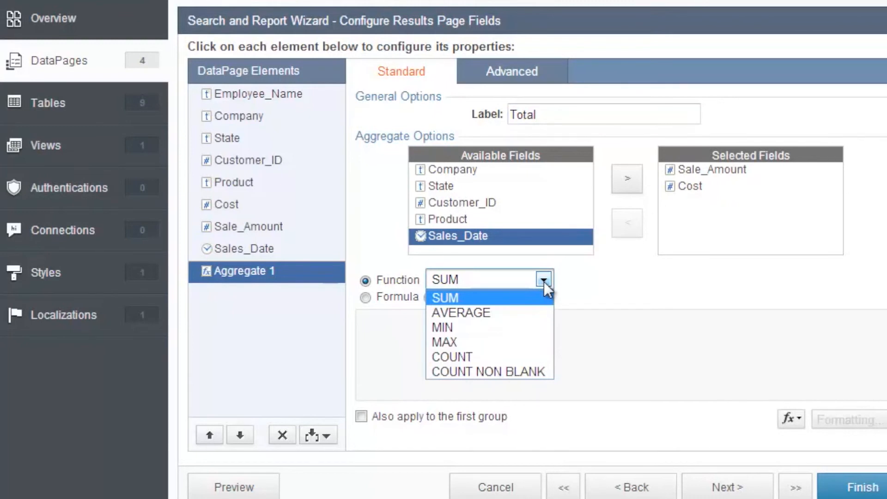
pyautogui.click(366, 297)
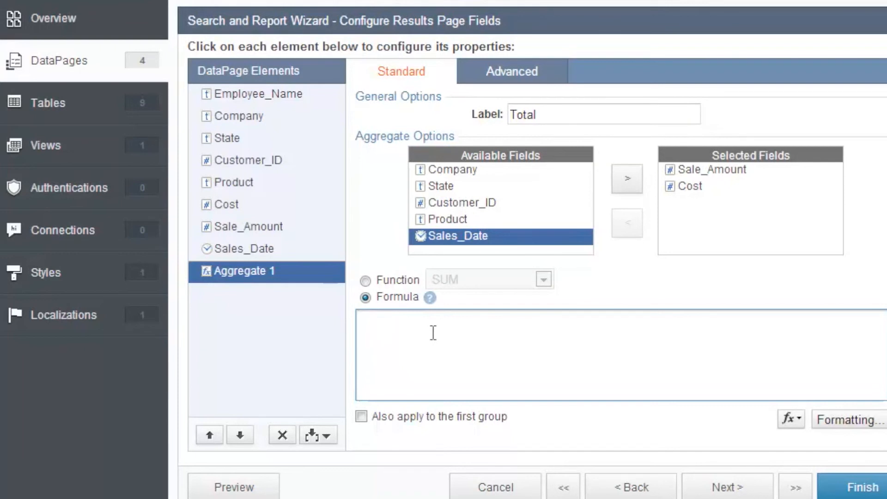
pyautogui.click(365, 280)
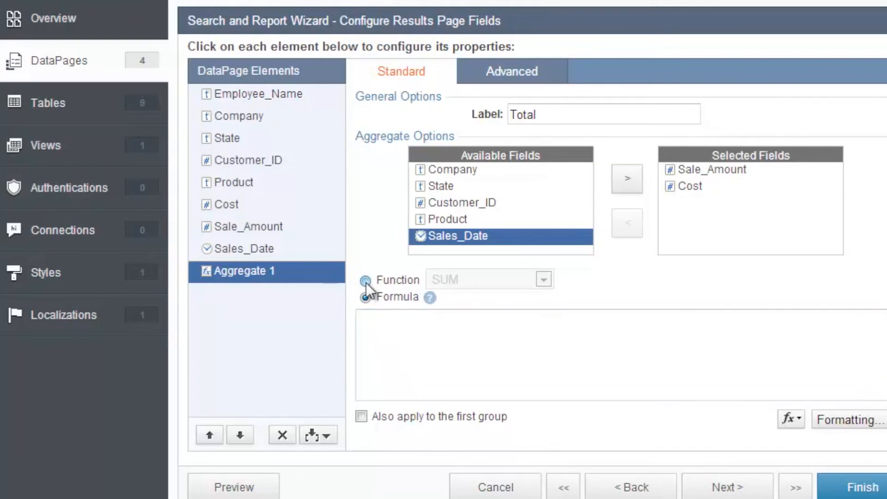
pyautogui.click(365, 279)
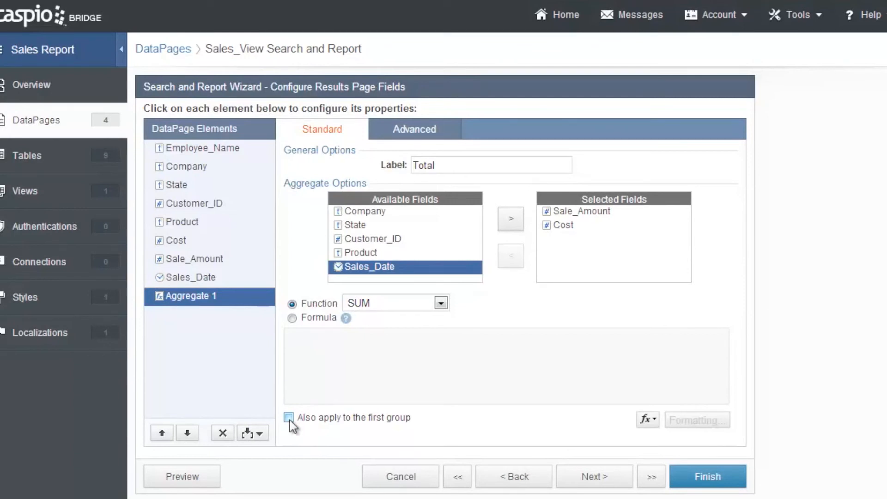
pyautogui.click(289, 417)
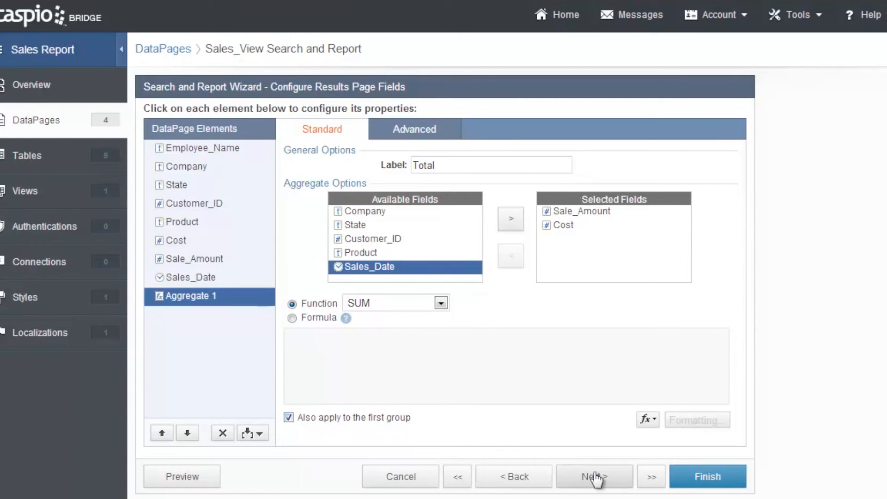
pyautogui.click(707, 476)
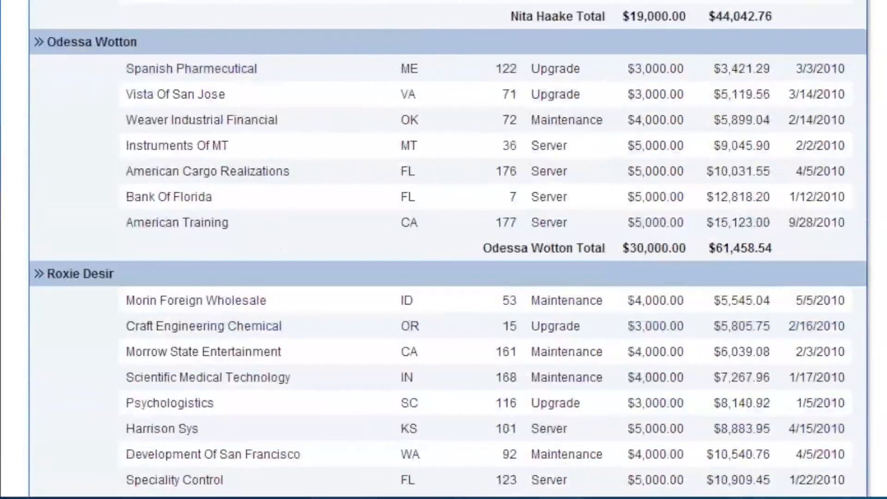
# Scroll the preview to the grand Total row: $291,000.00 Cost, $603,547.31 Sale_Amount.
pyautogui.scroll(-3)
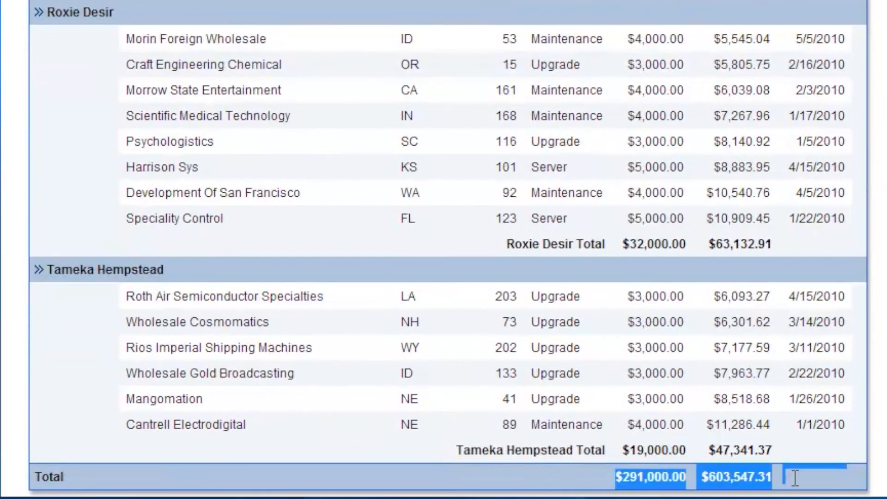